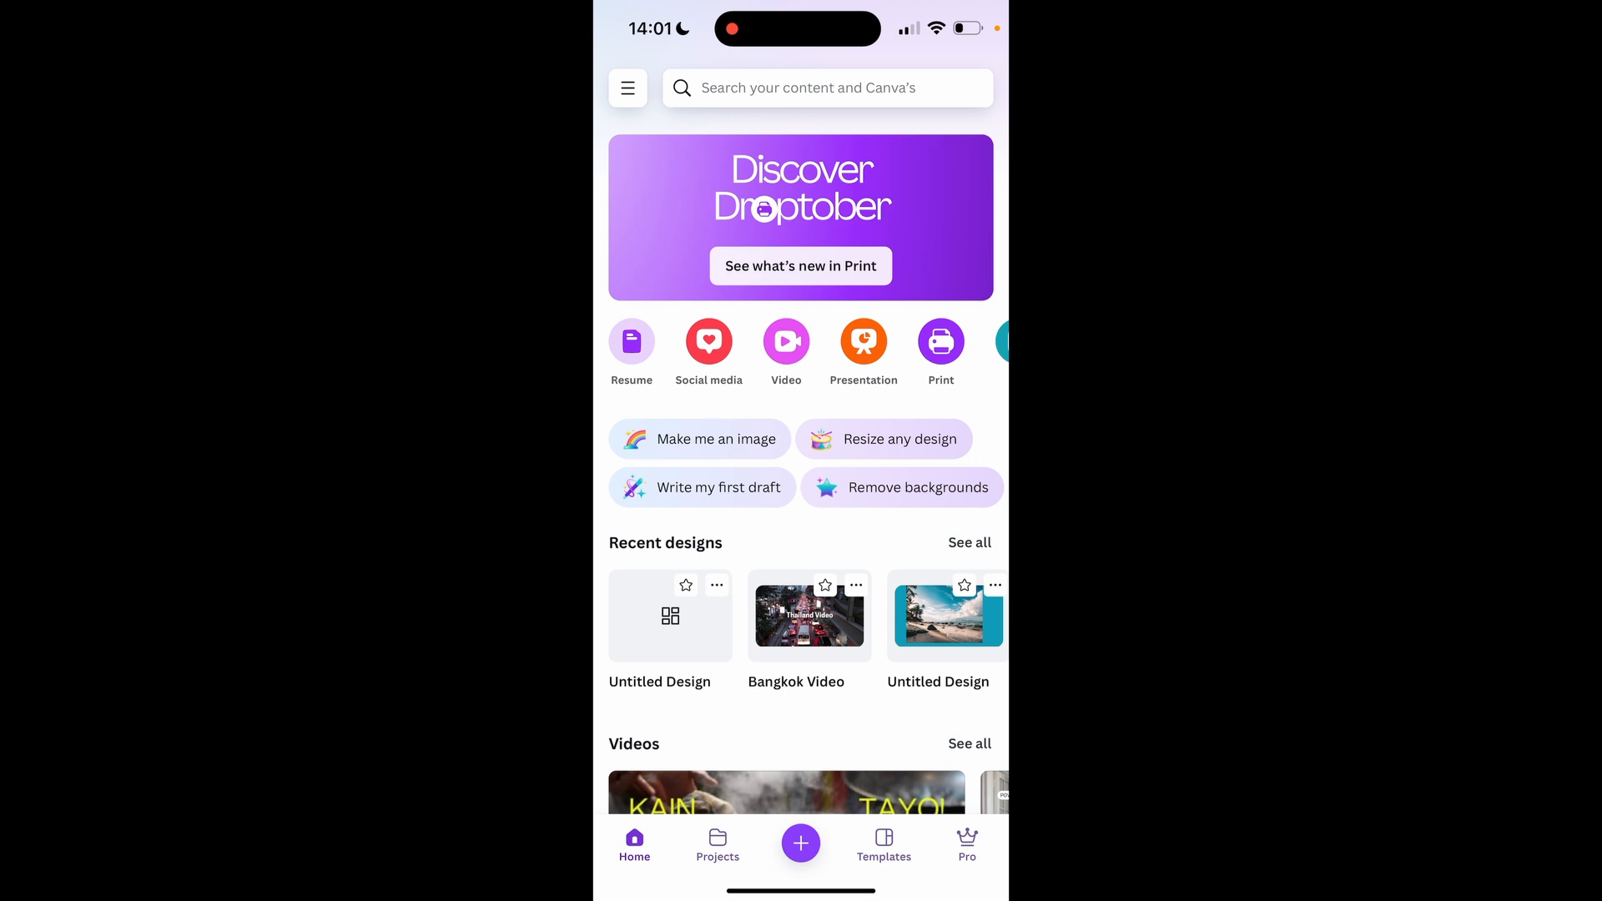
# Create a new blank design at 1920 × 1080 px via the Custom size search
pyautogui.click(799, 843)
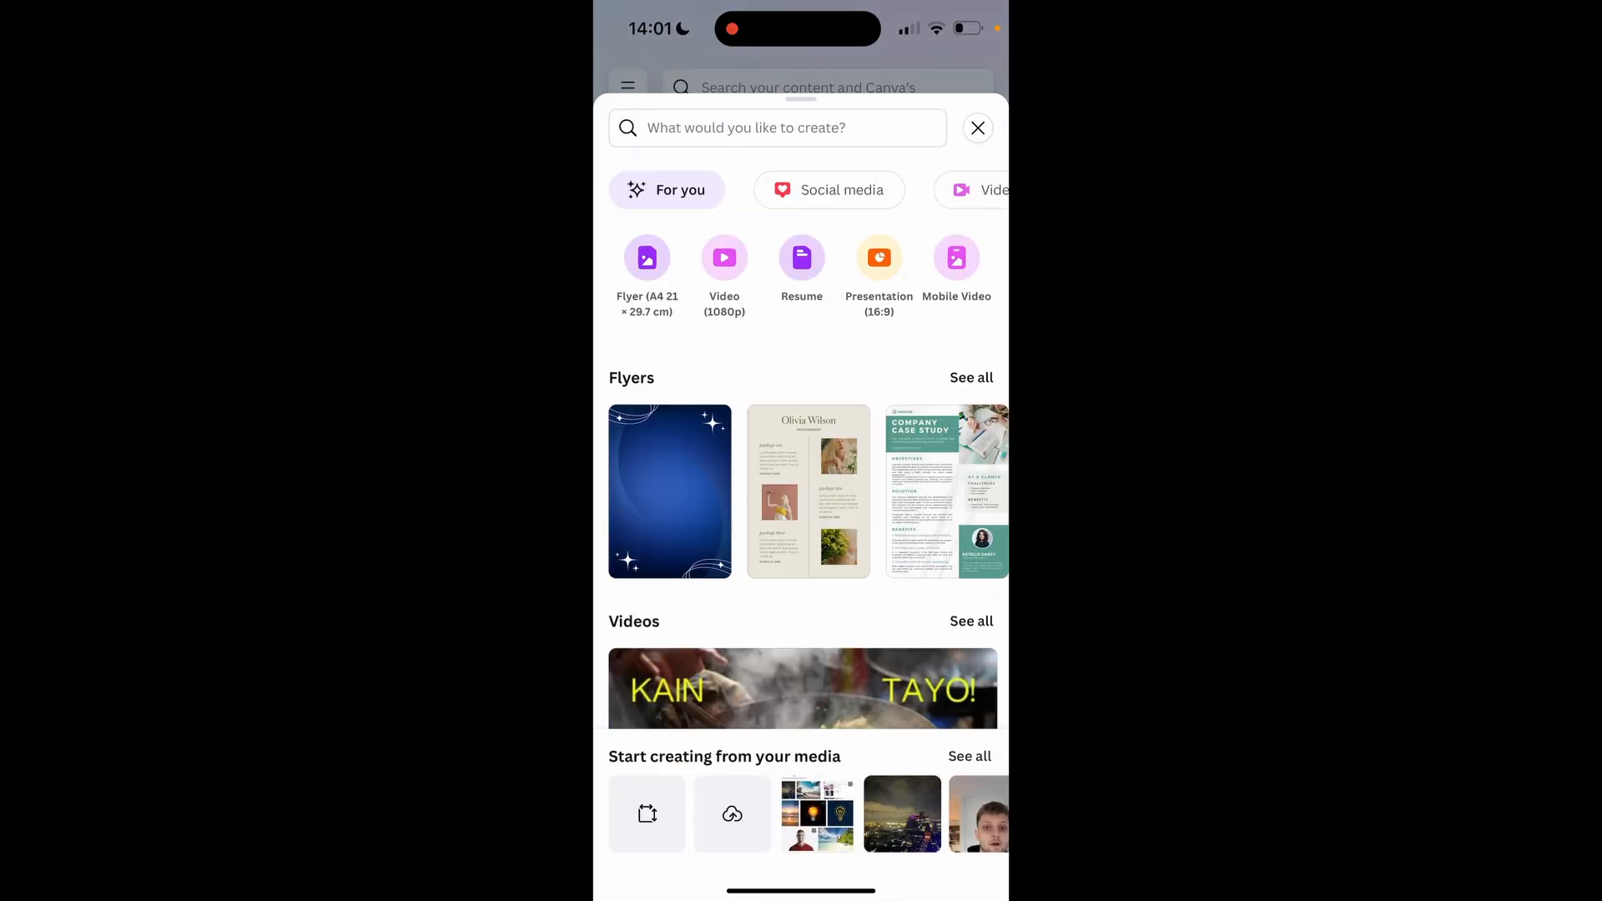
pyautogui.write('Custom size')
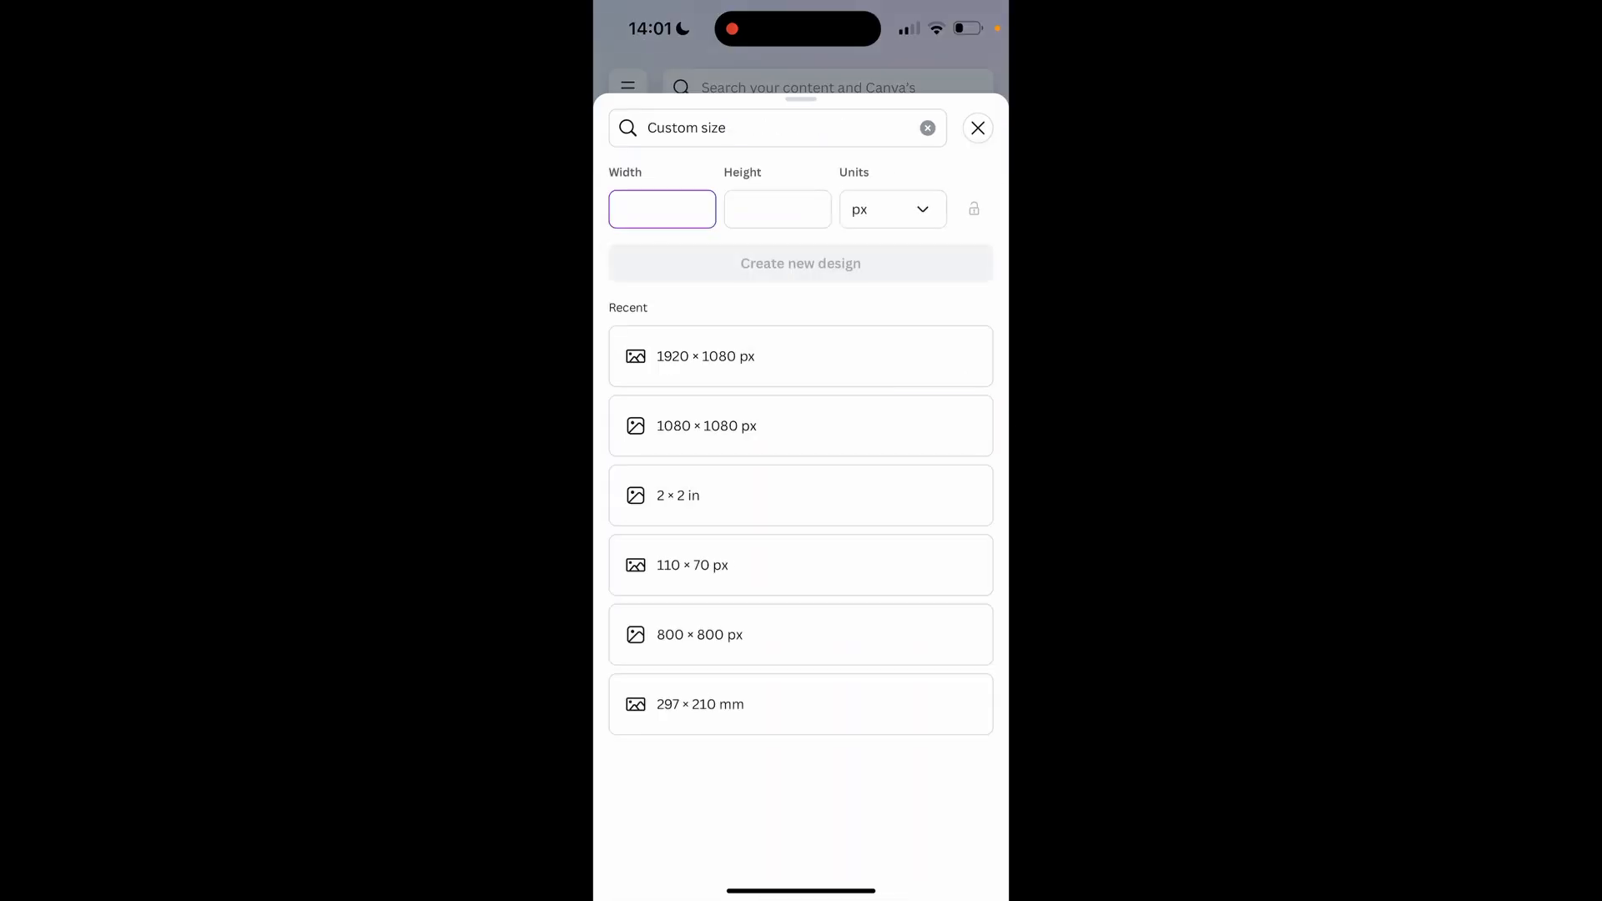
pyautogui.click(976, 128)
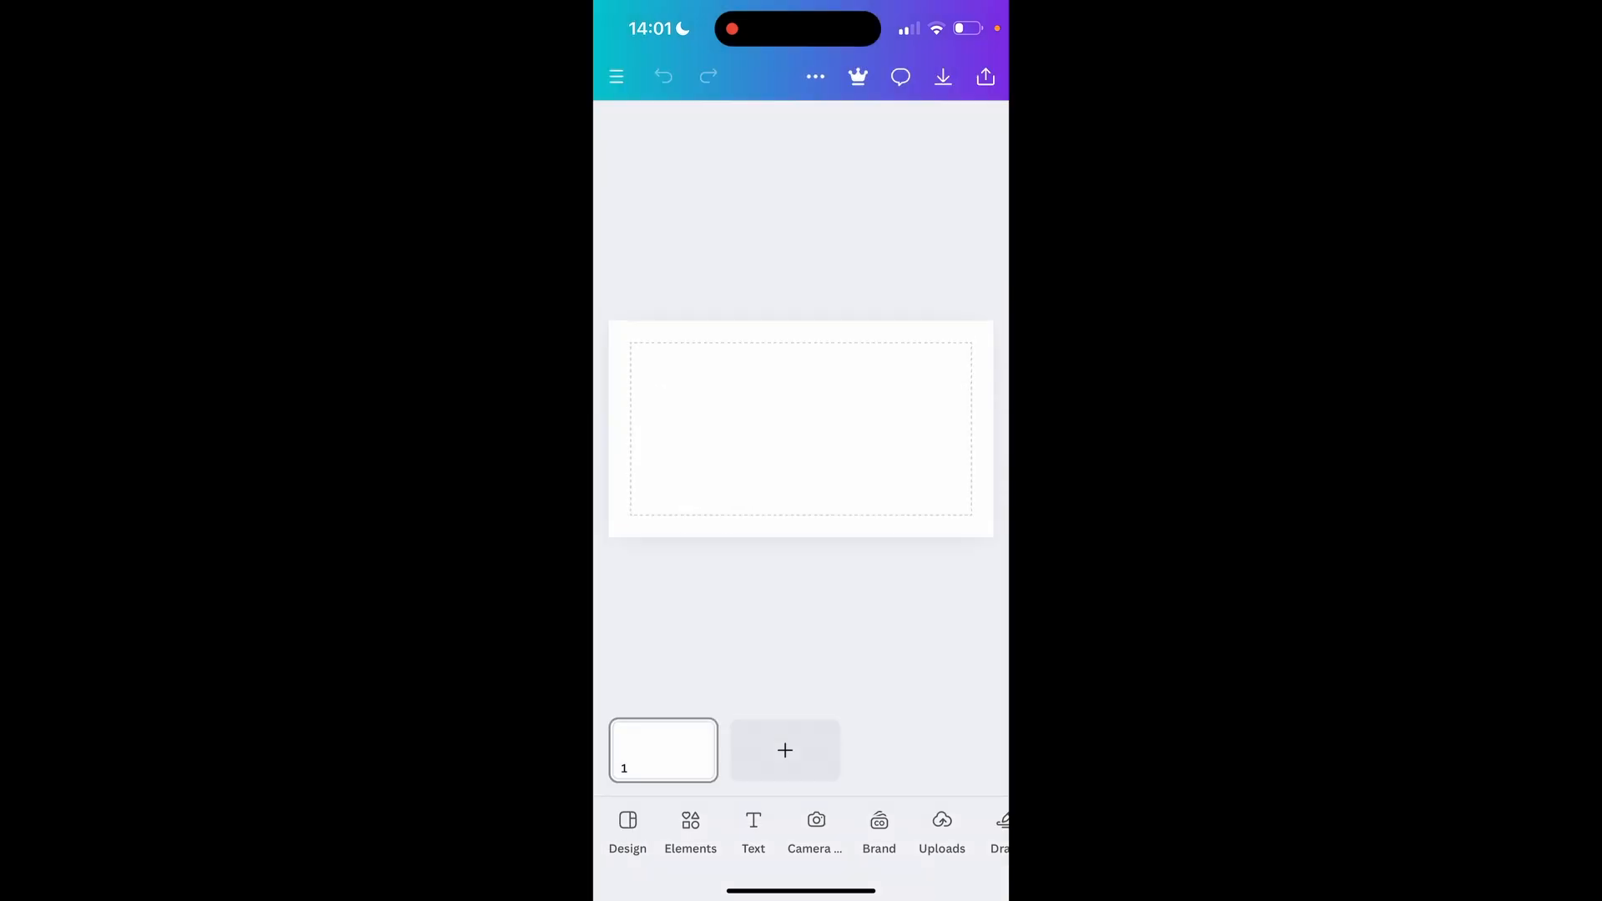
# Start an upload from Uploads, choosing the phone's Photo Library as the source
pyautogui.hscroll(-3)
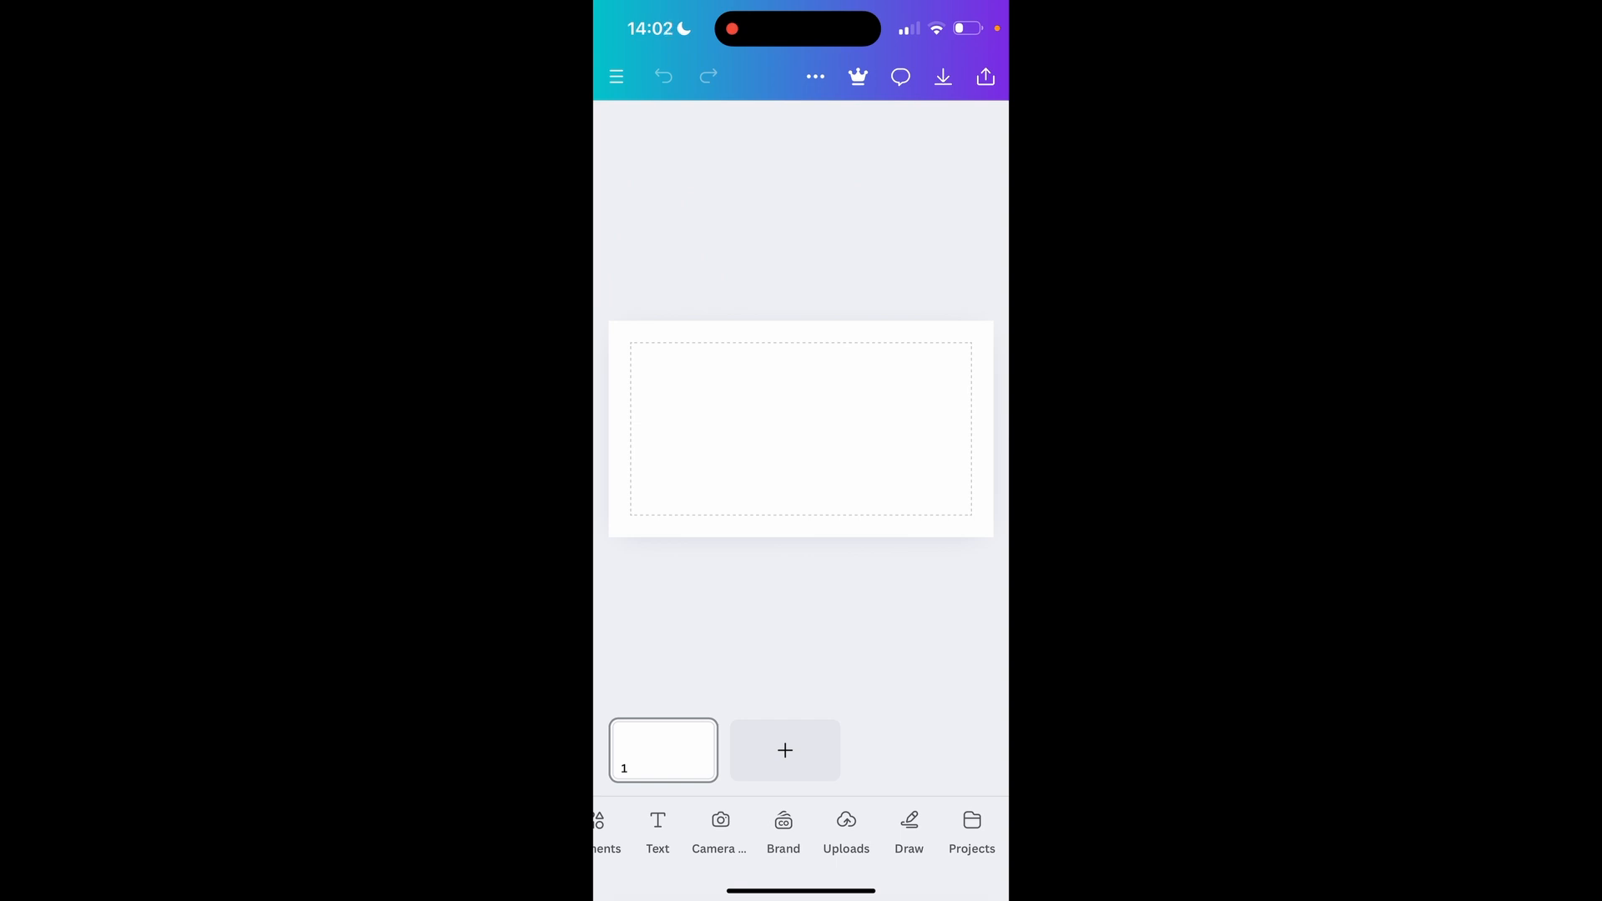
pyautogui.click(844, 832)
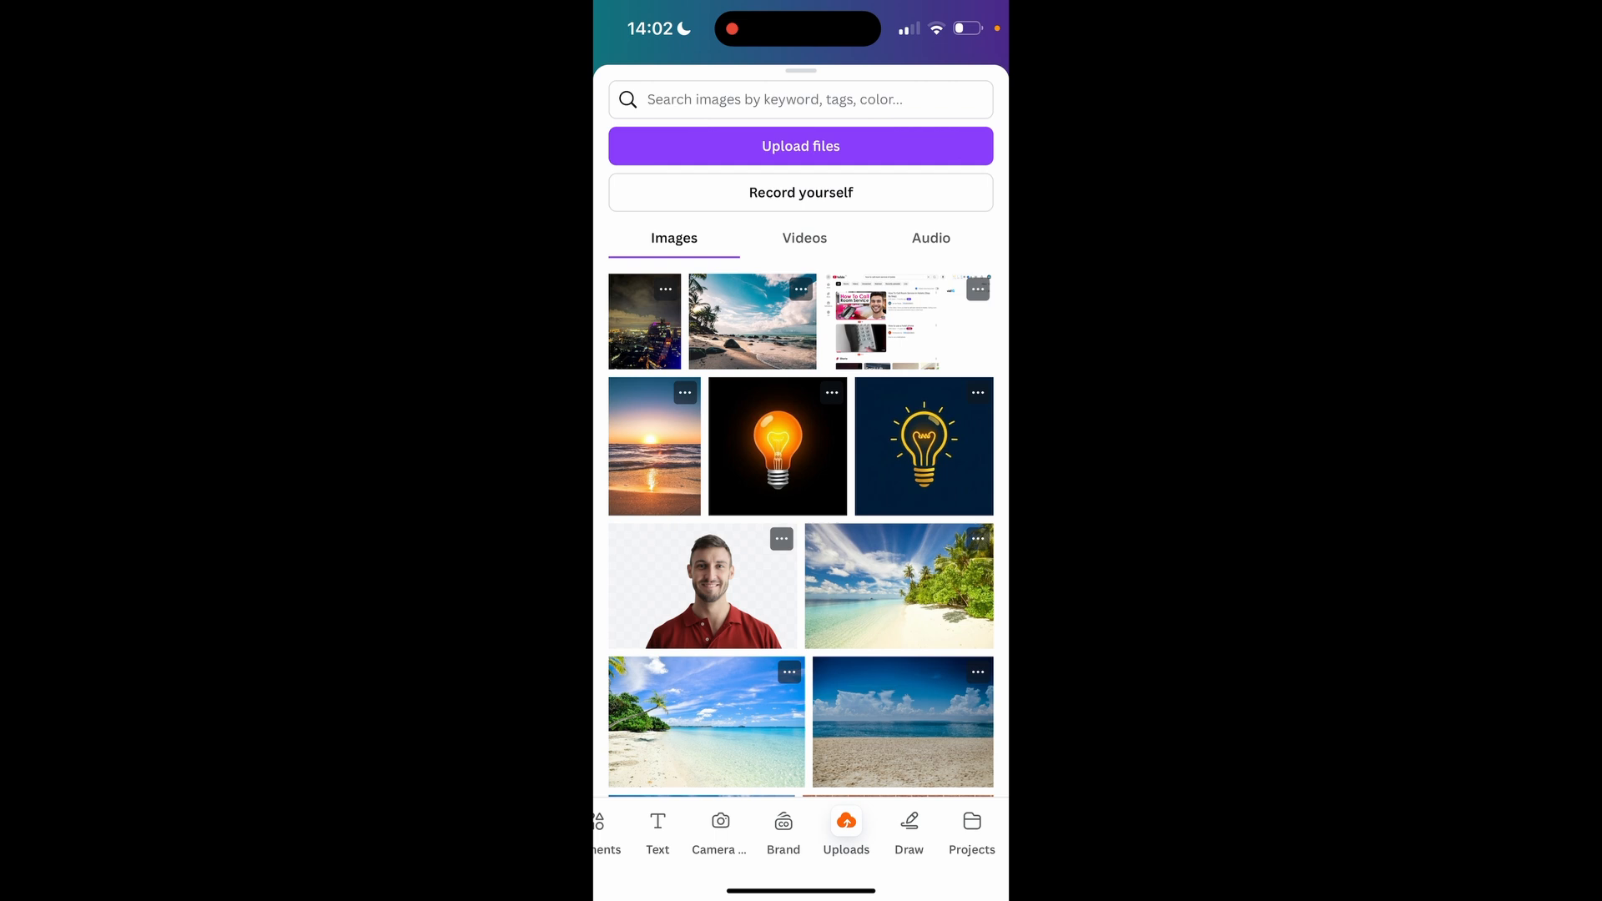
pyautogui.click(799, 145)
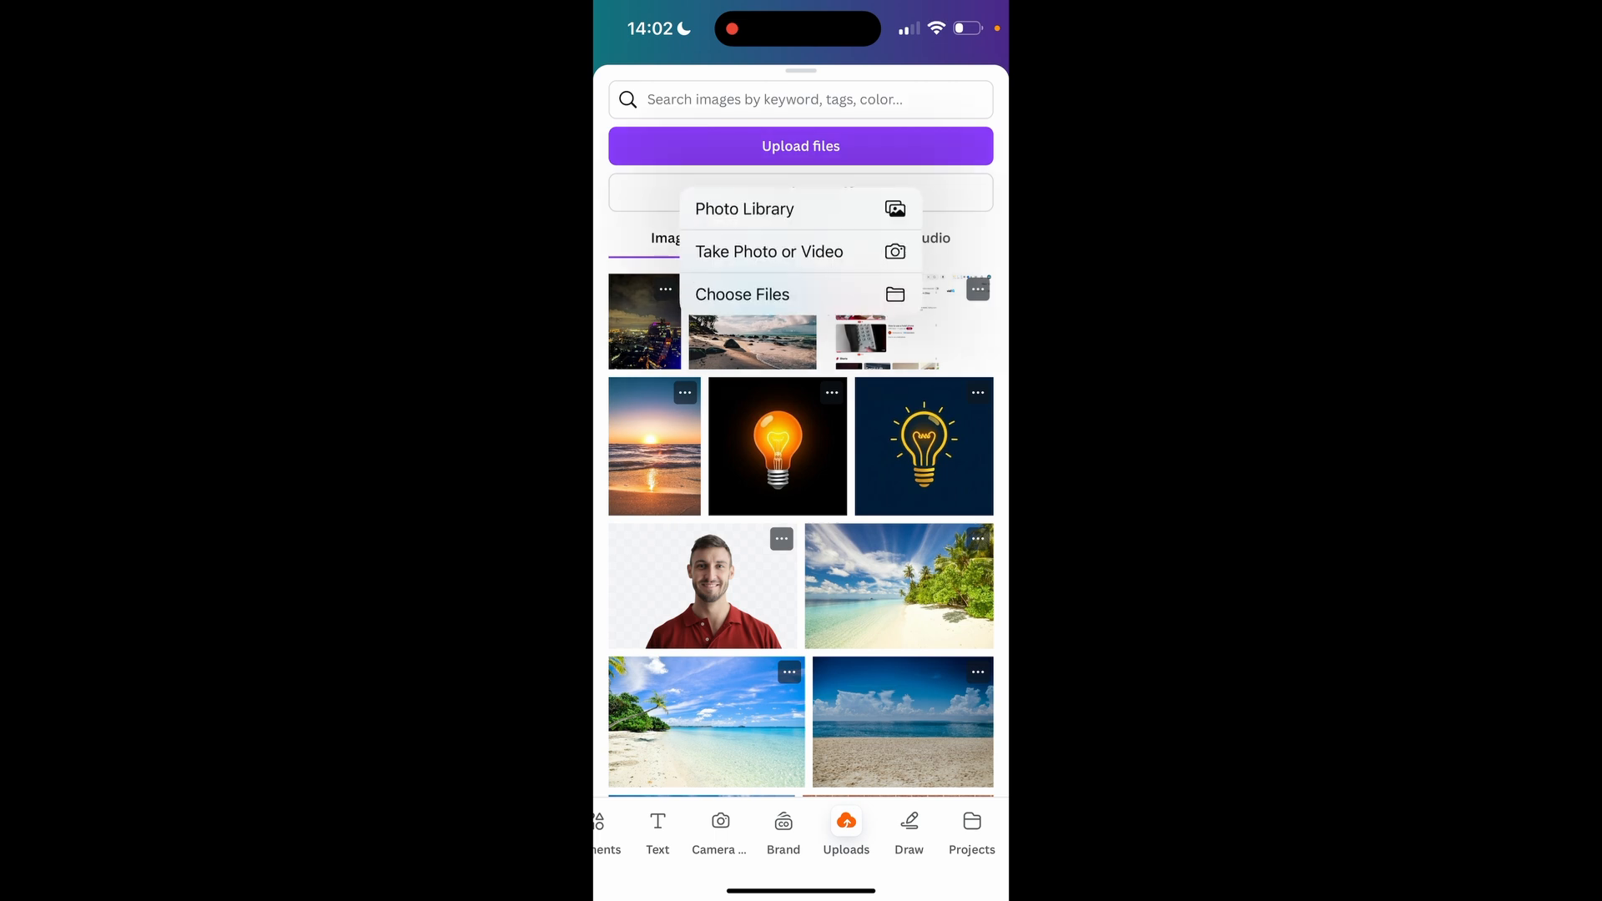
pyautogui.click(744, 209)
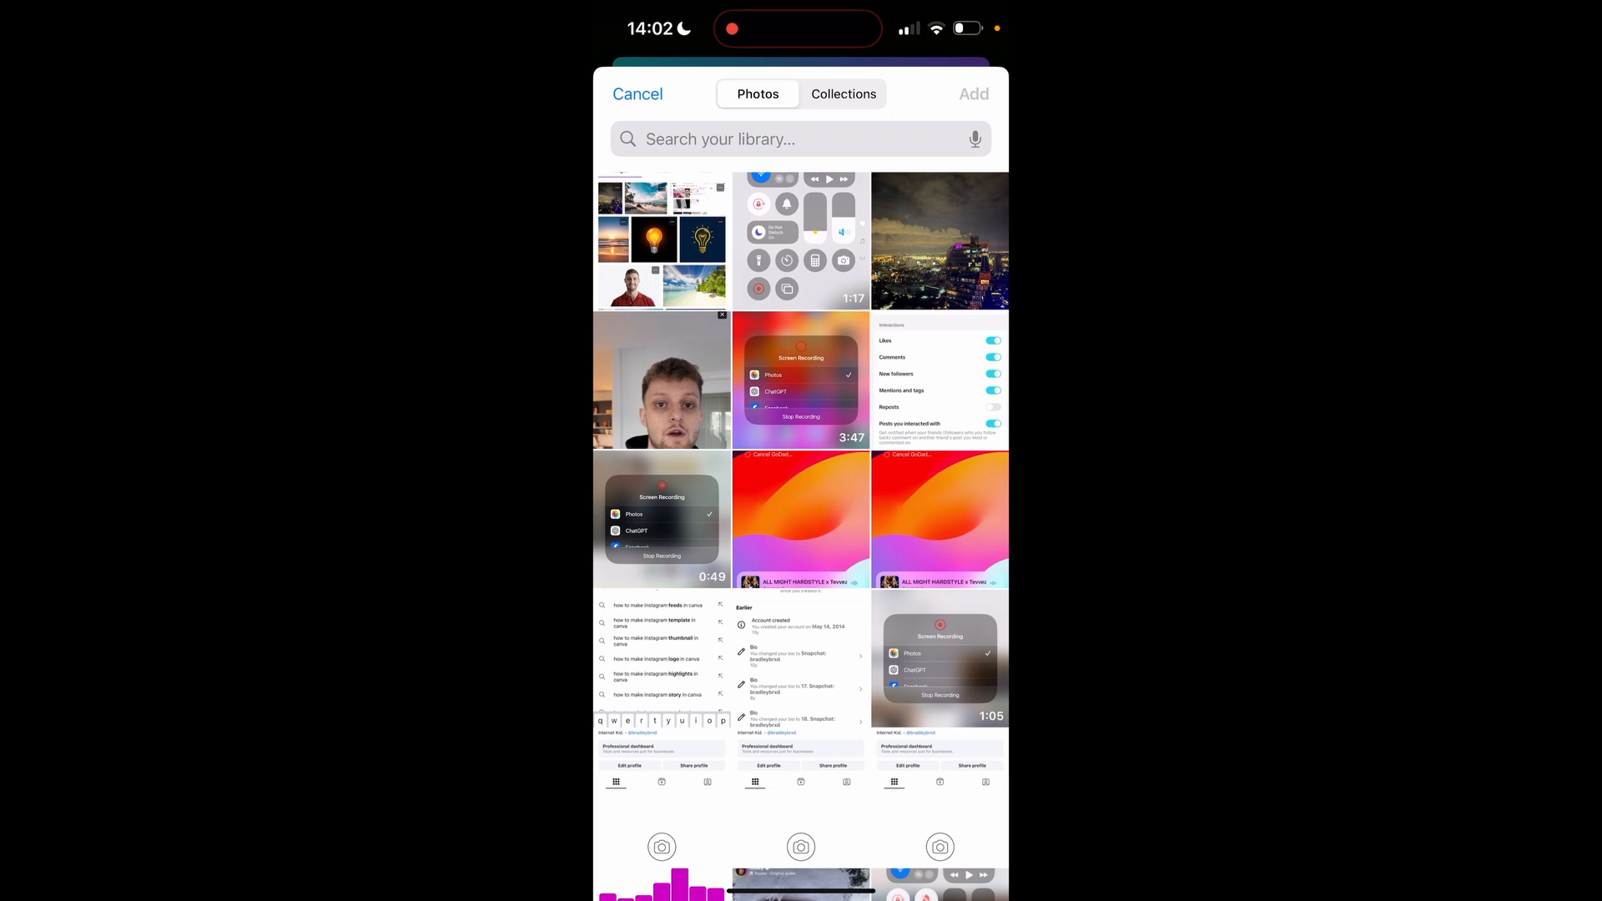
# Select the night-city skyline photo so it uploads into Canva's images
pyautogui.click(938, 240)
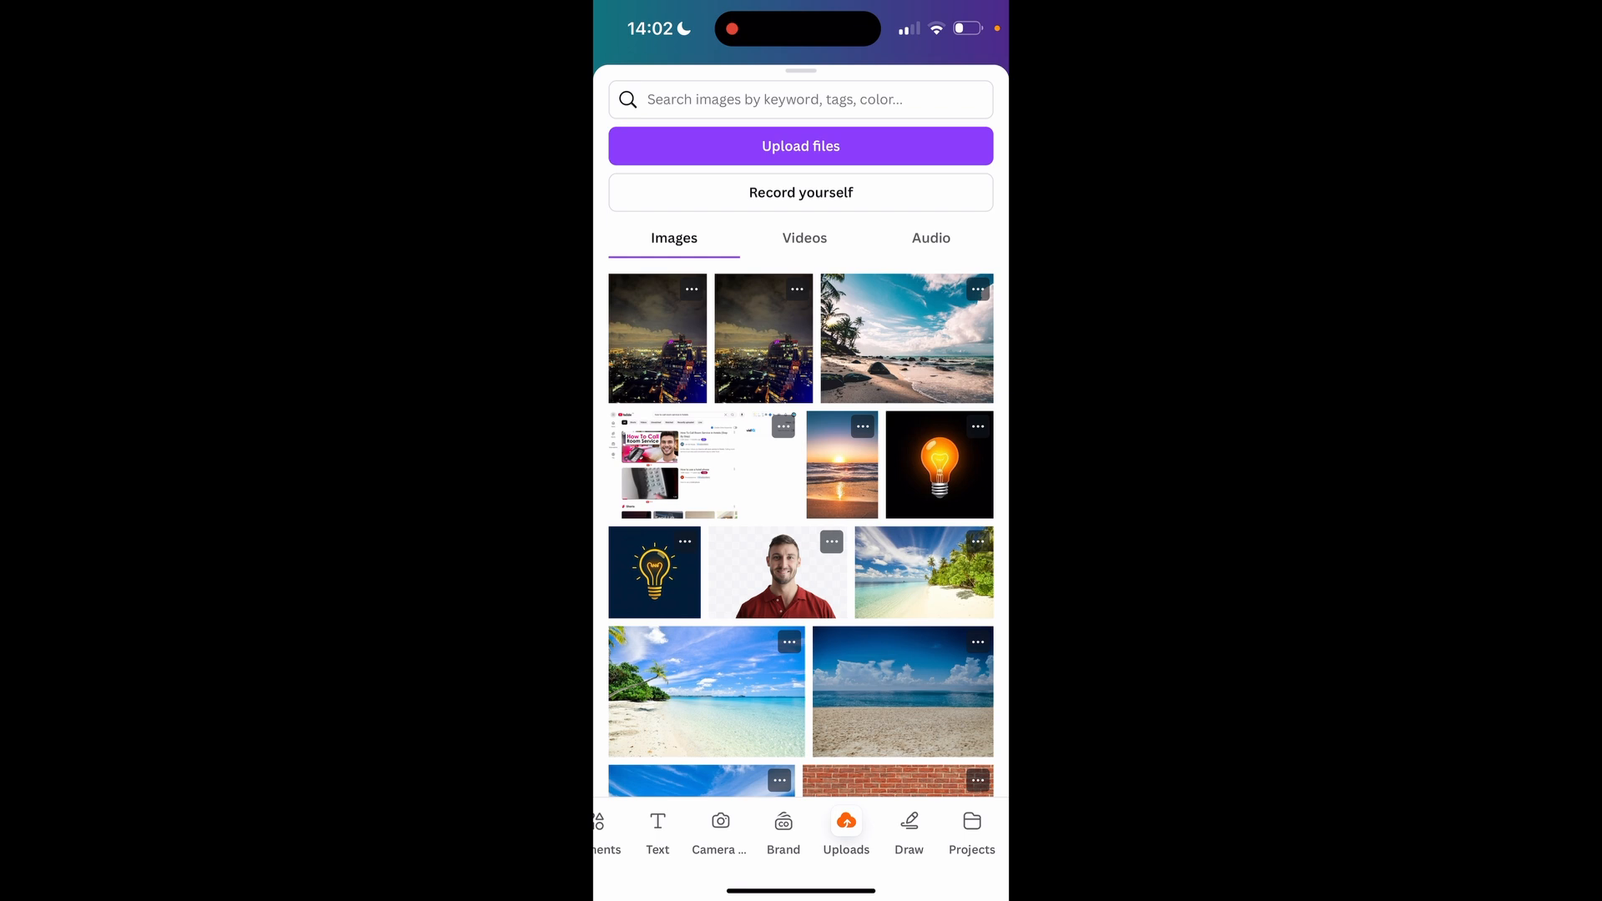
# Insert the uploaded night-city skyline photo onto the blank canvas
pyautogui.click(657, 339)
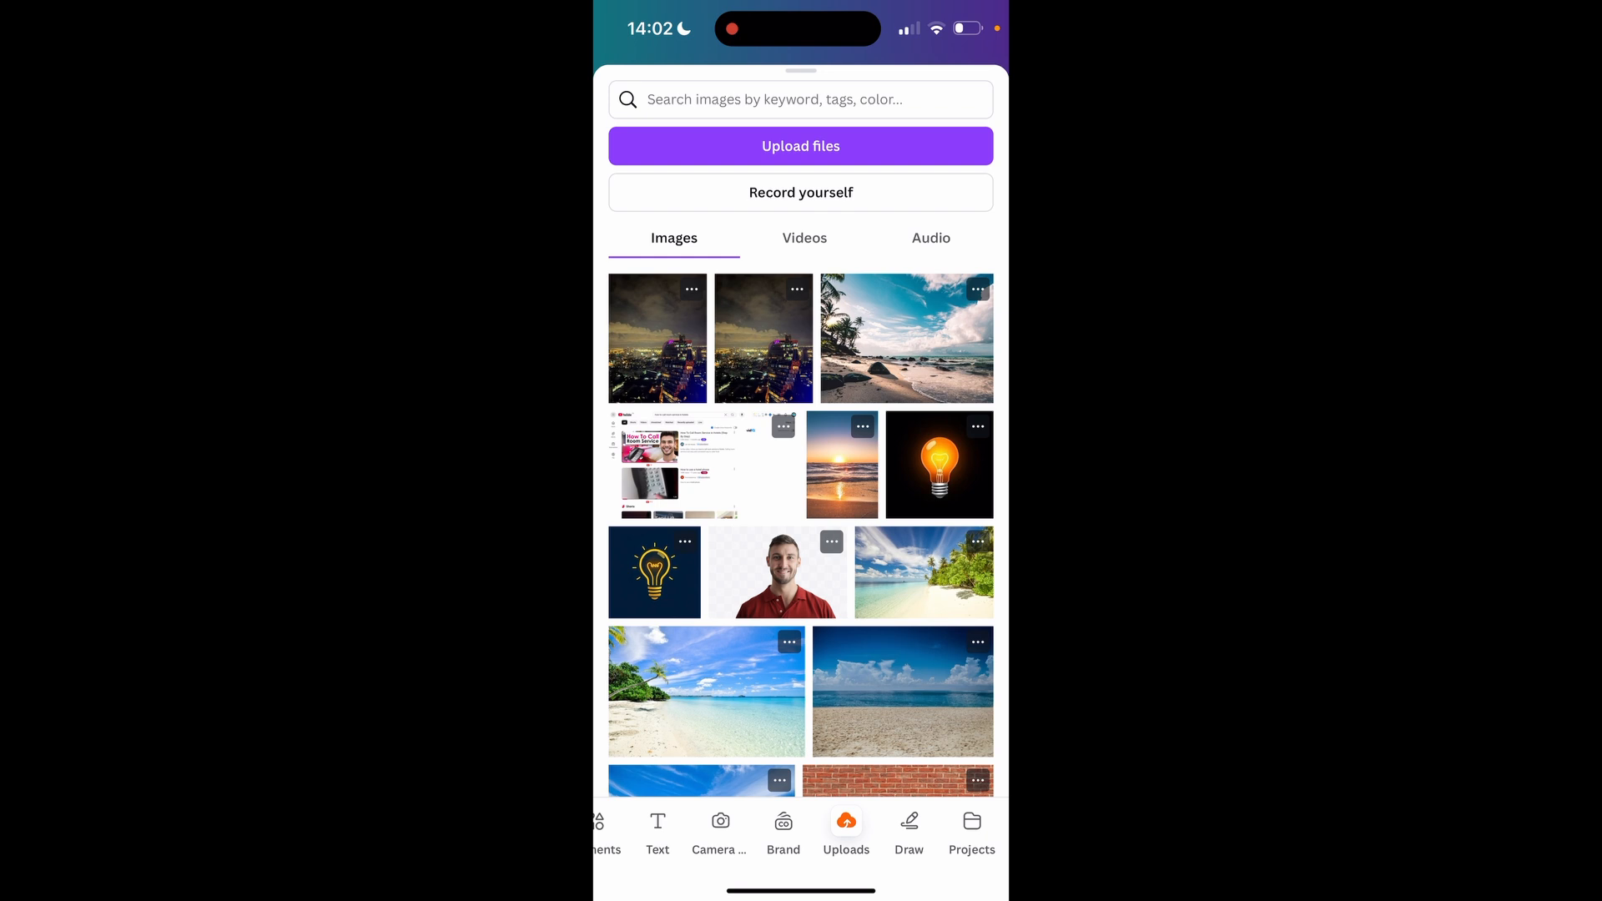
pyautogui.click(657, 338)
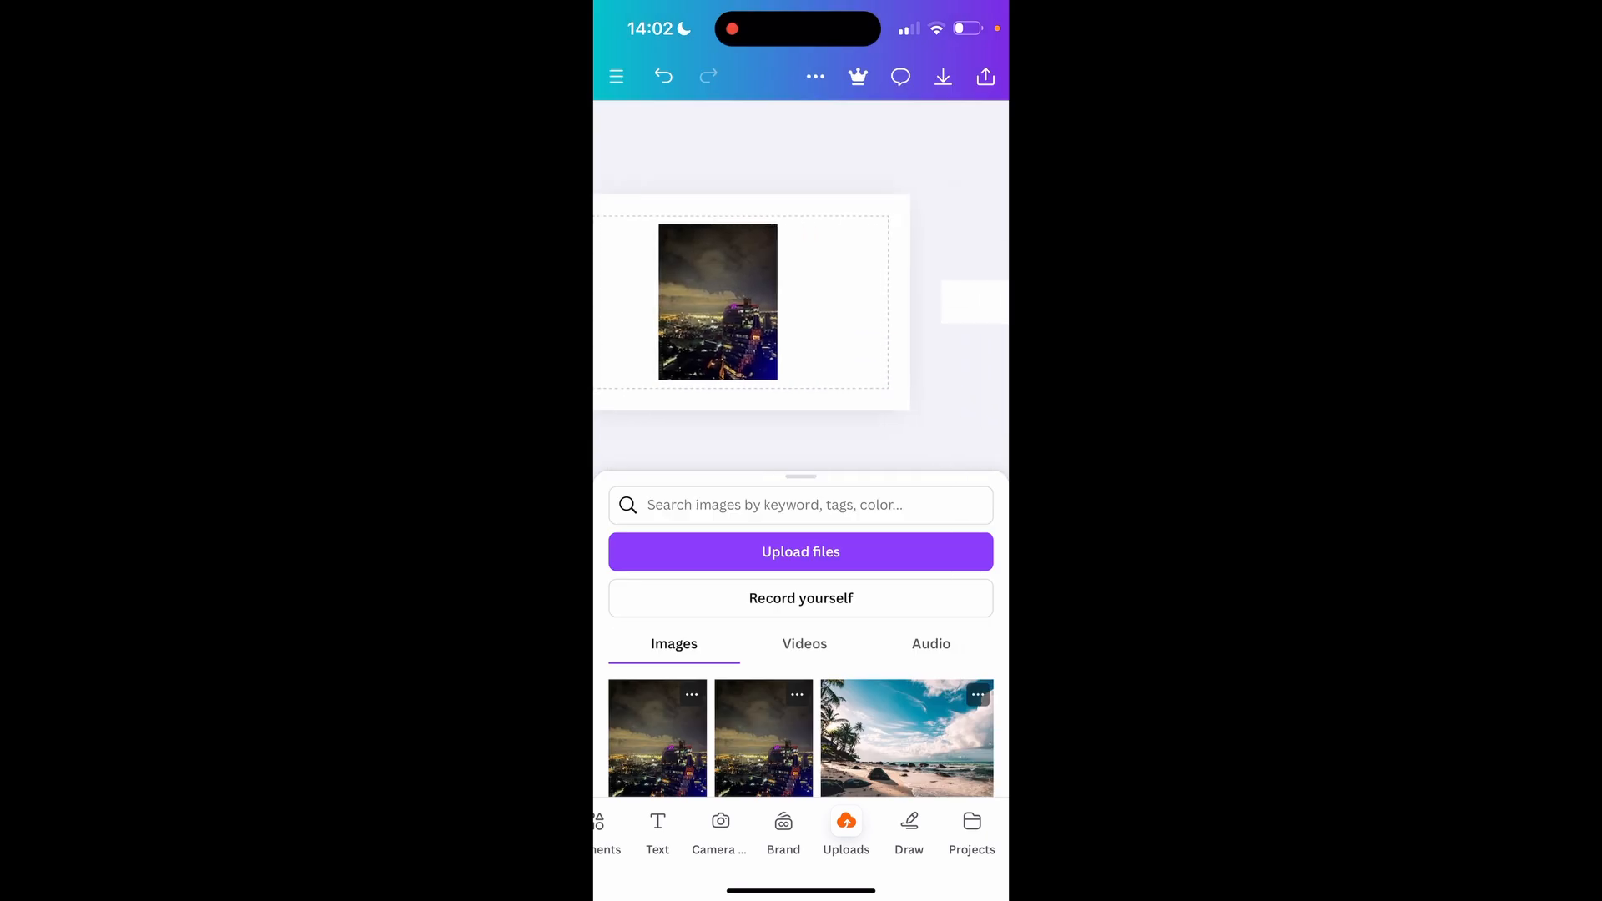